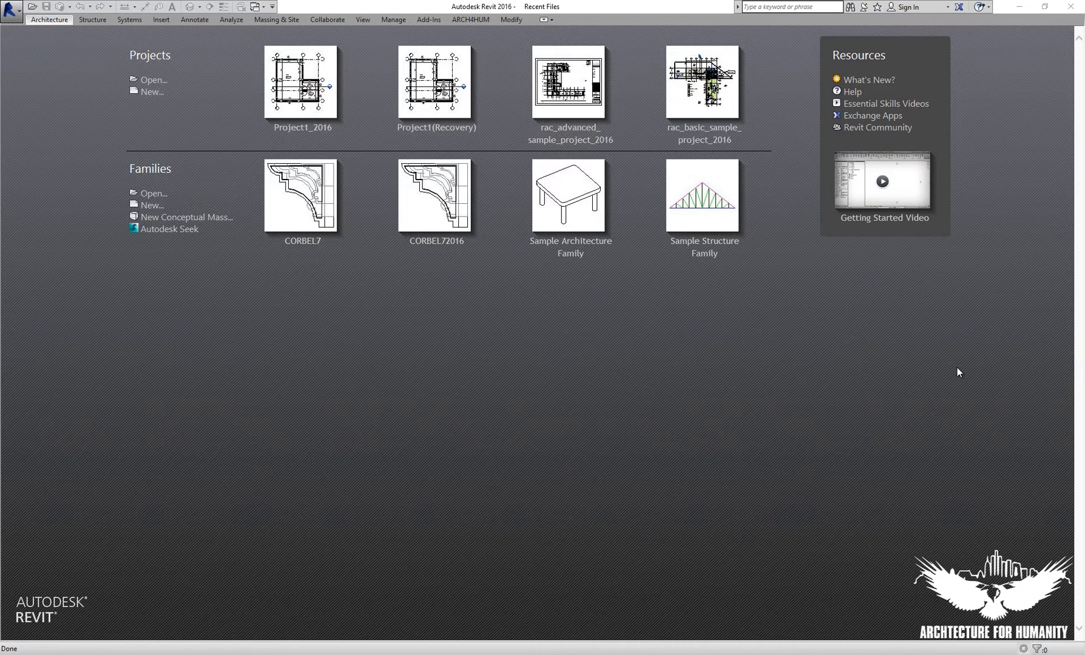
{"action": "mouse_move", "coordinate": [420, 36]}
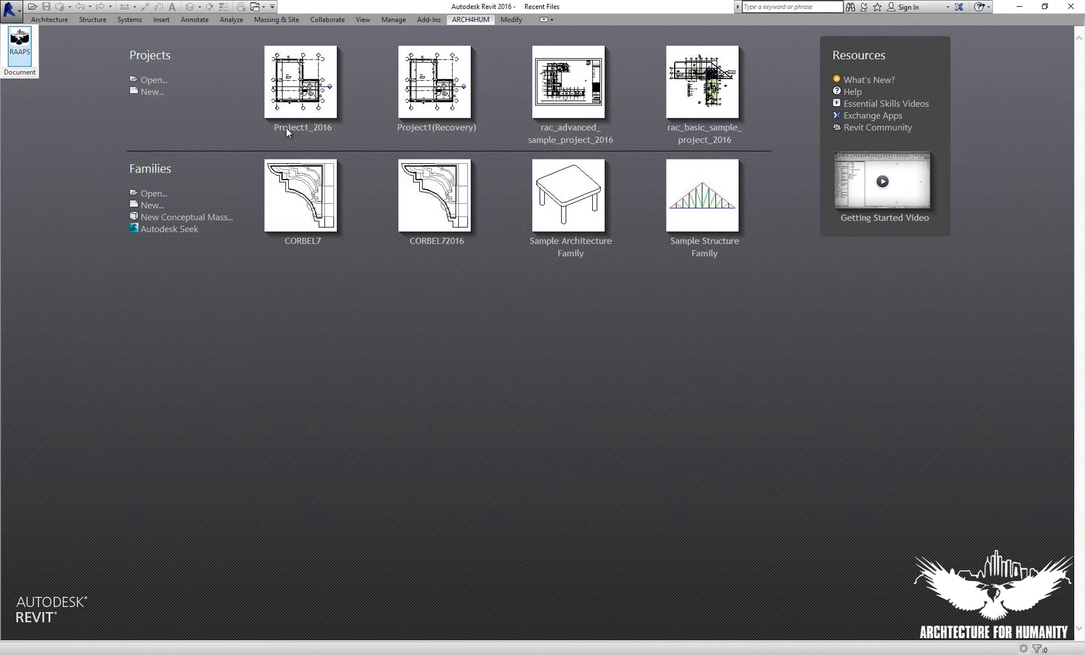
Open the Project1_2016 project from the Recent Files page.
{"action": "left_click", "coordinate": [20, 41]}
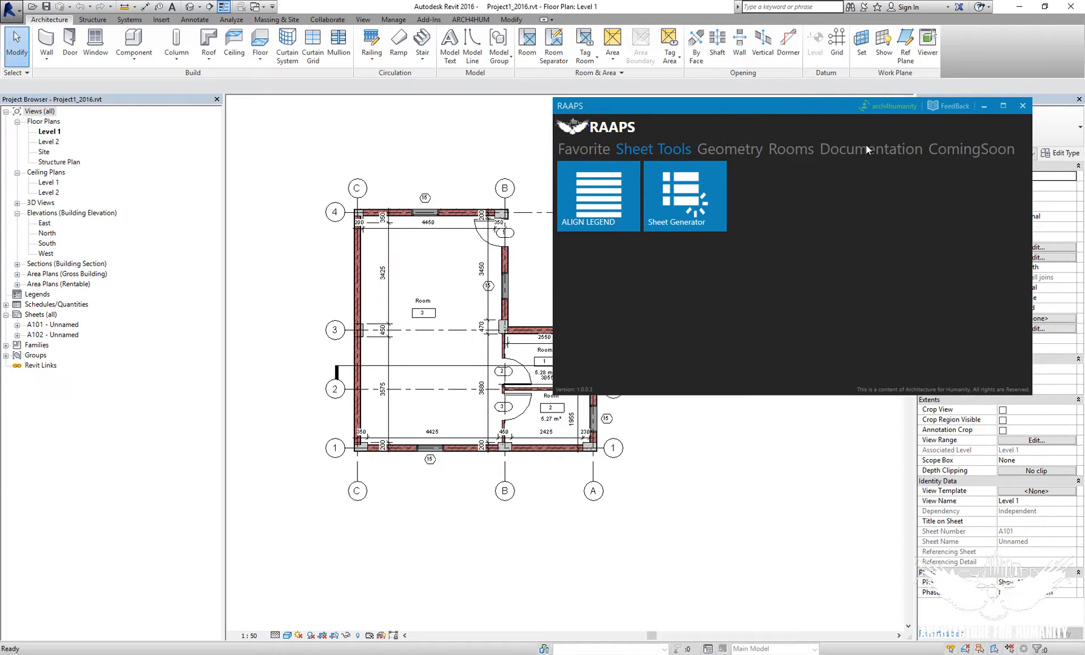
Show the RAAPS Geometry tools and open the Section 1 view from the plan.
{"action": "left_click", "coordinate": [723, 149]}
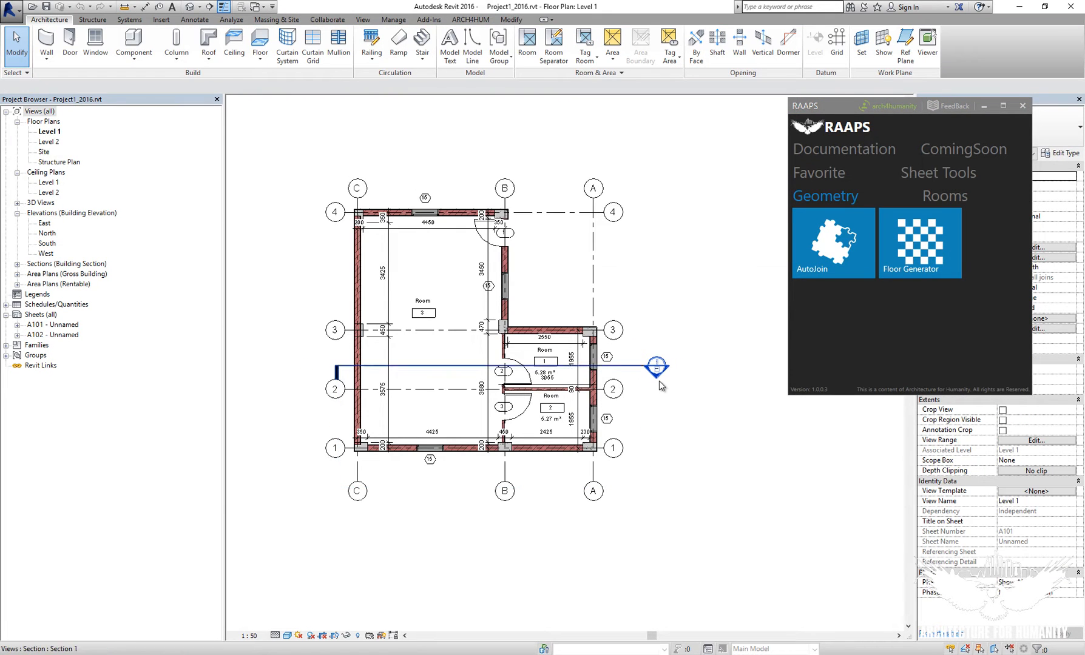
{"action": "double_click", "coordinate": [657, 365]}
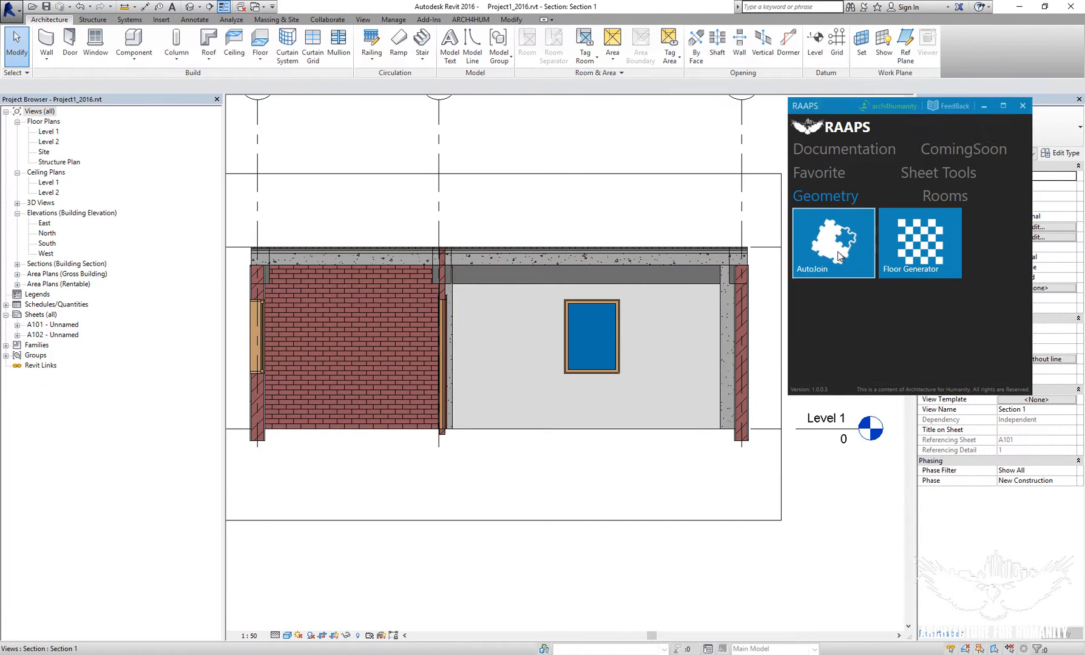
Start AutoJoin over Section 1 and enable Floors for joining with the walls.
{"action": "left_click", "coordinate": [832, 243]}
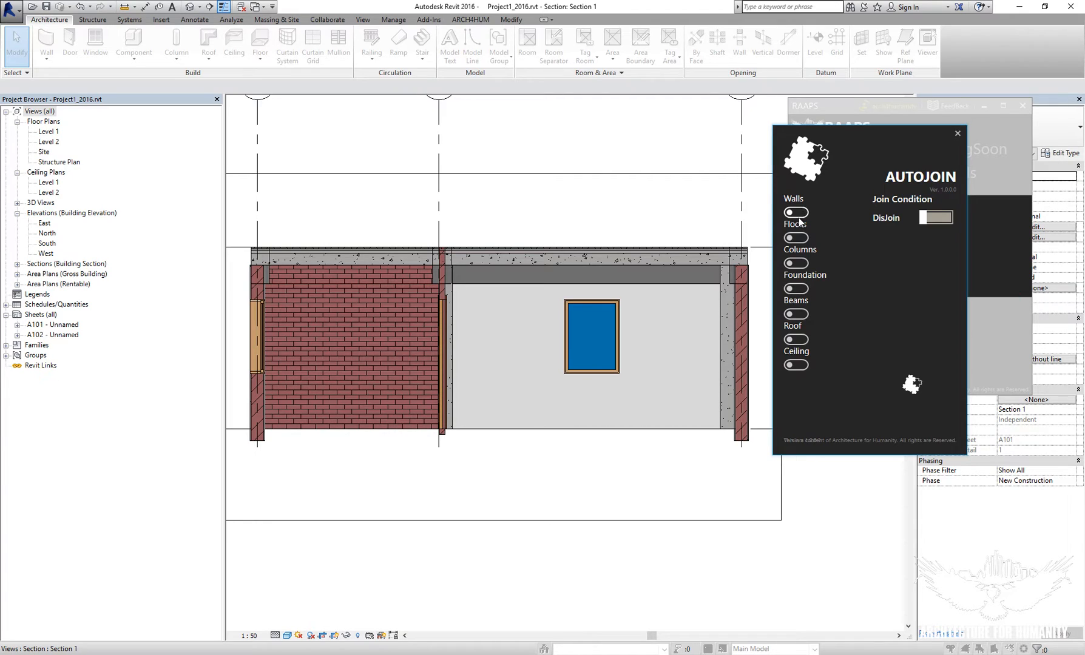
{"action": "left_click", "coordinate": [795, 237]}
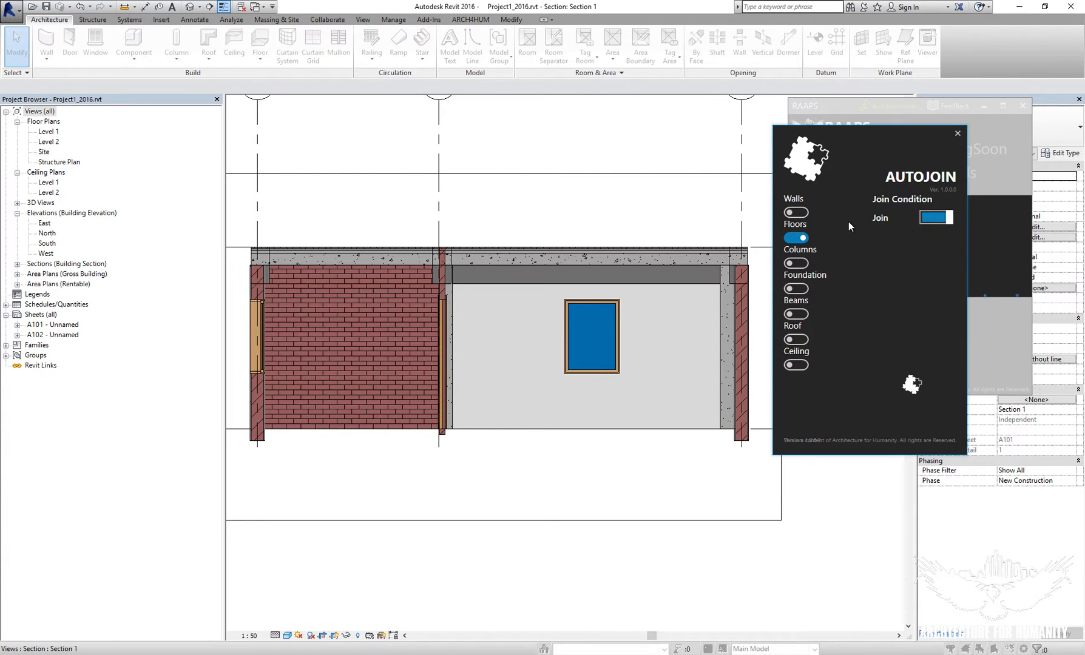
{"action": "mouse_move", "coordinate": [911, 387]}
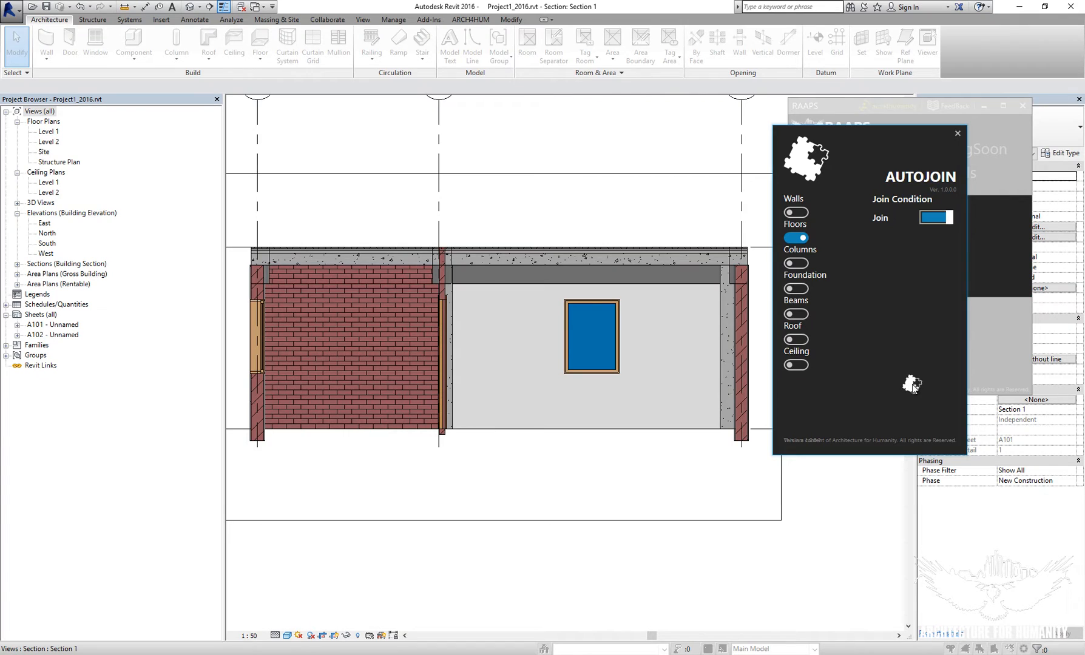
Run AutoJoin to join the floors to the walls in Section 1.
{"action": "left_click", "coordinate": [958, 132]}
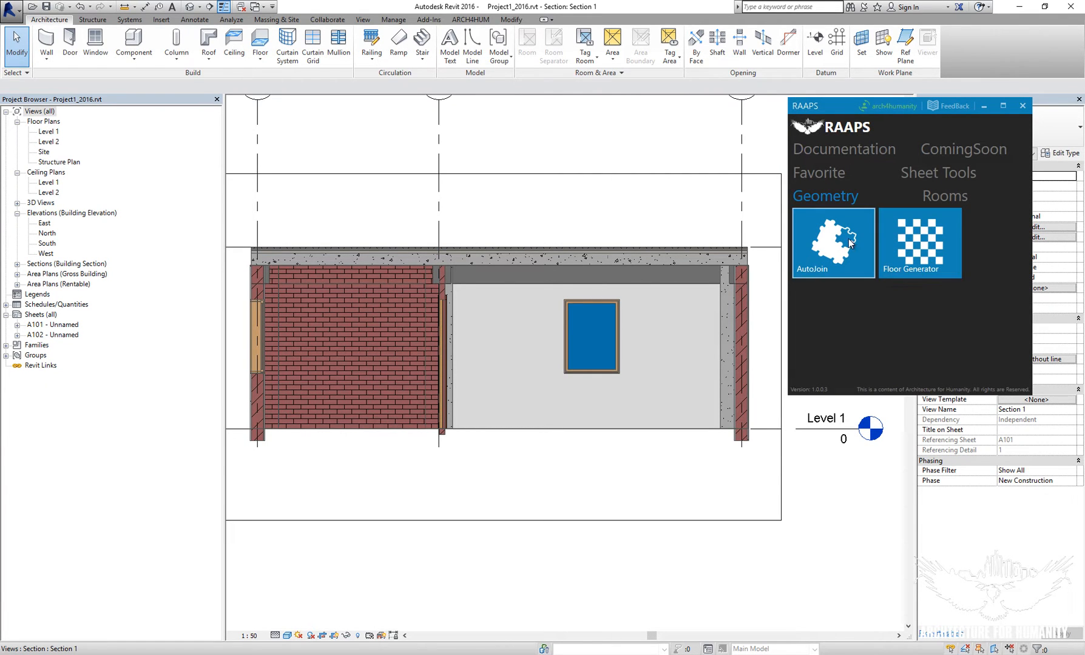
Run AutoJoin with Beams enabled and condition Join to join beams to the walls.
{"action": "left_click", "coordinate": [832, 242]}
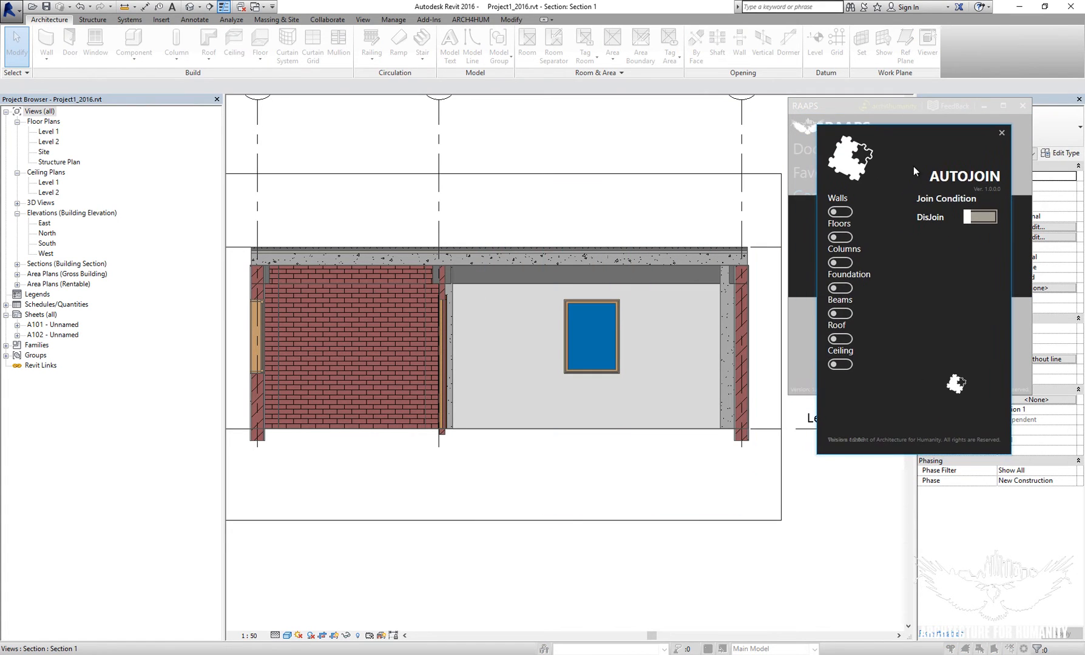
{"action": "left_click", "coordinate": [840, 313]}
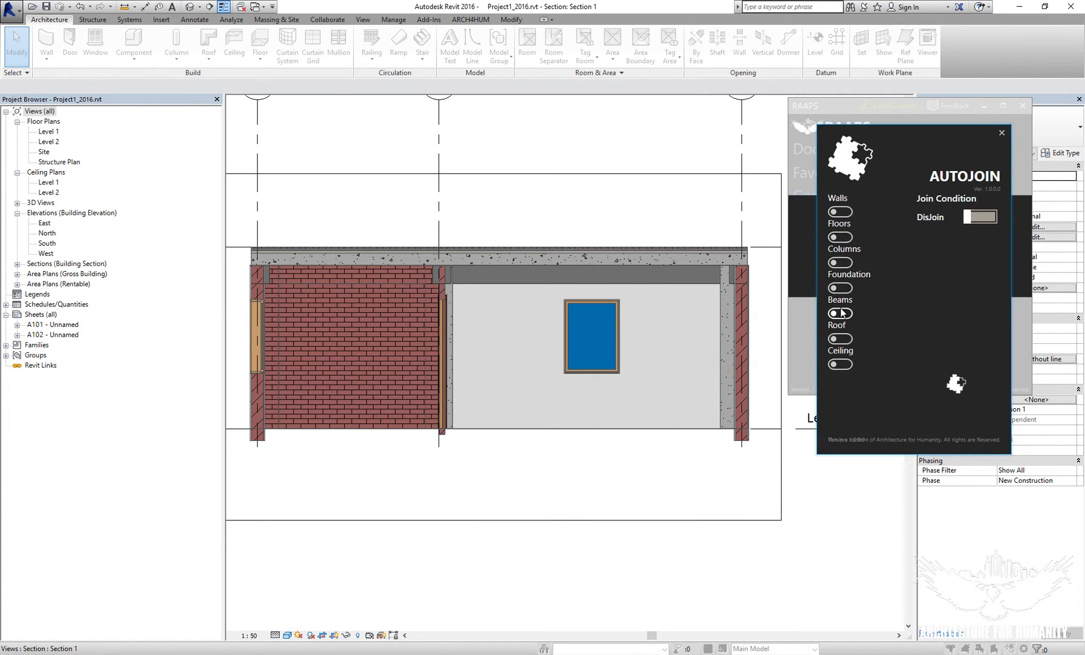
{"action": "left_click", "coordinate": [839, 313]}
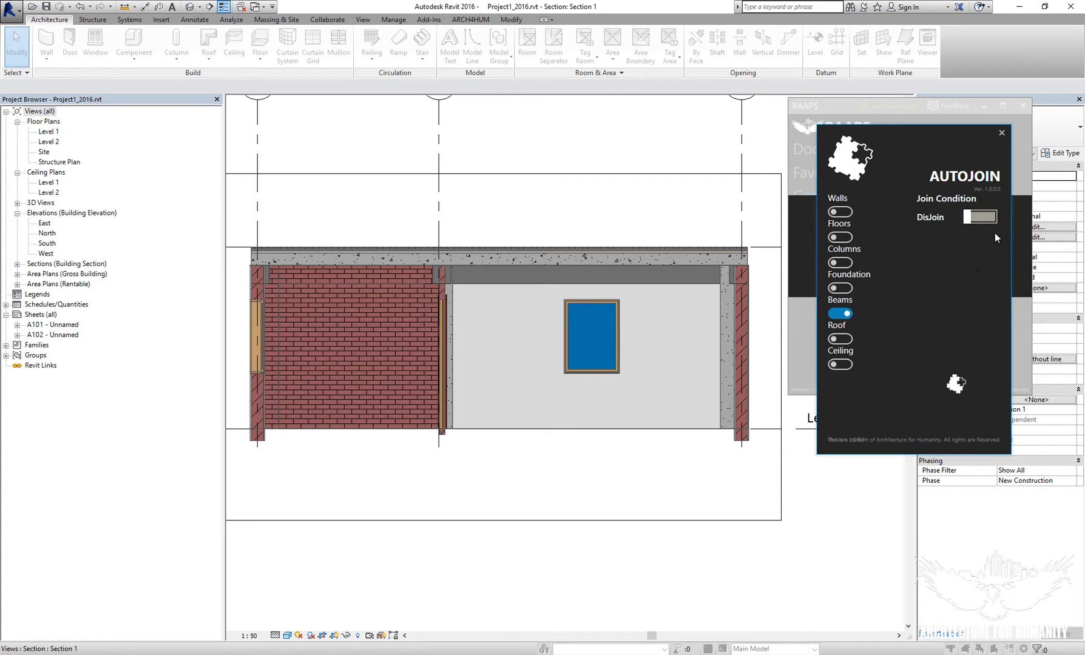
{"action": "left_click", "coordinate": [979, 216]}
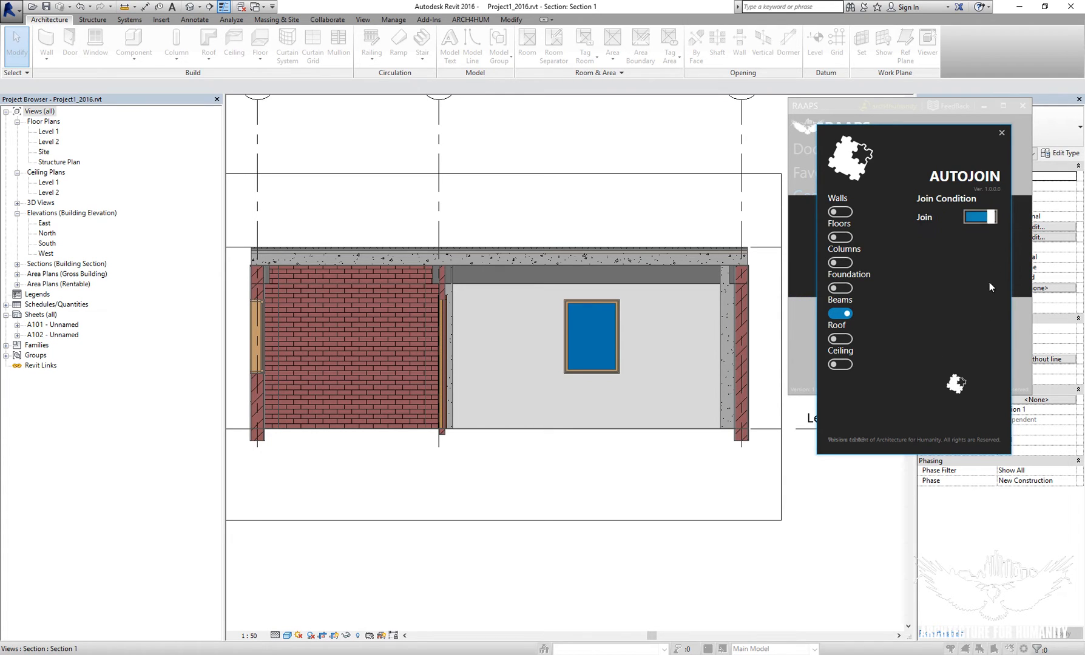
{"action": "left_click", "coordinate": [1000, 132]}
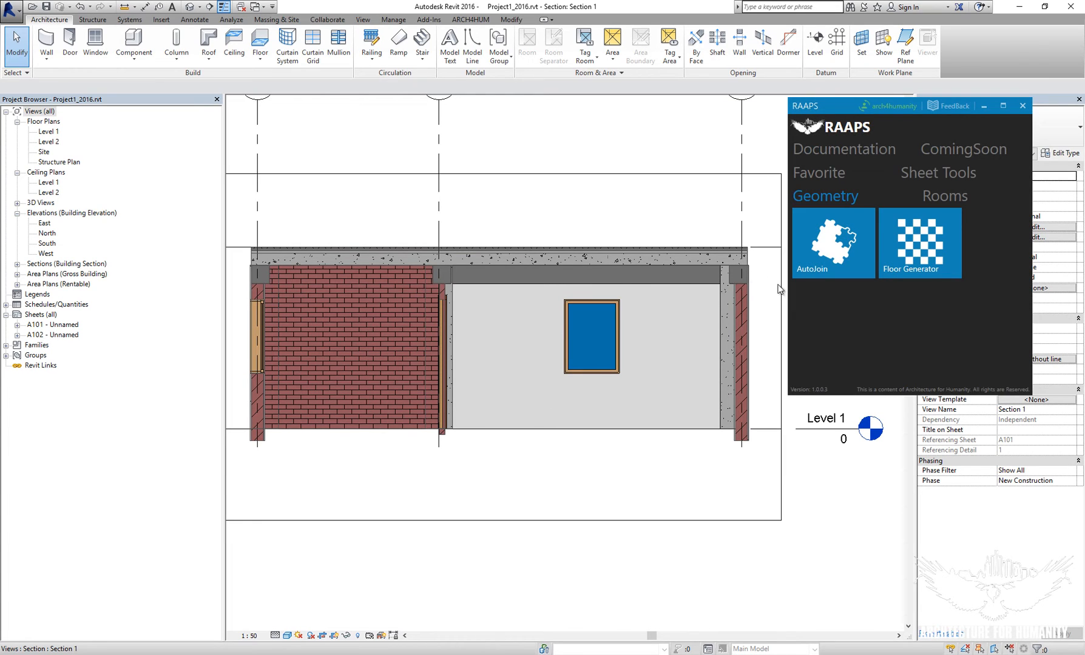
{"action": "mouse_move", "coordinate": [826, 306]}
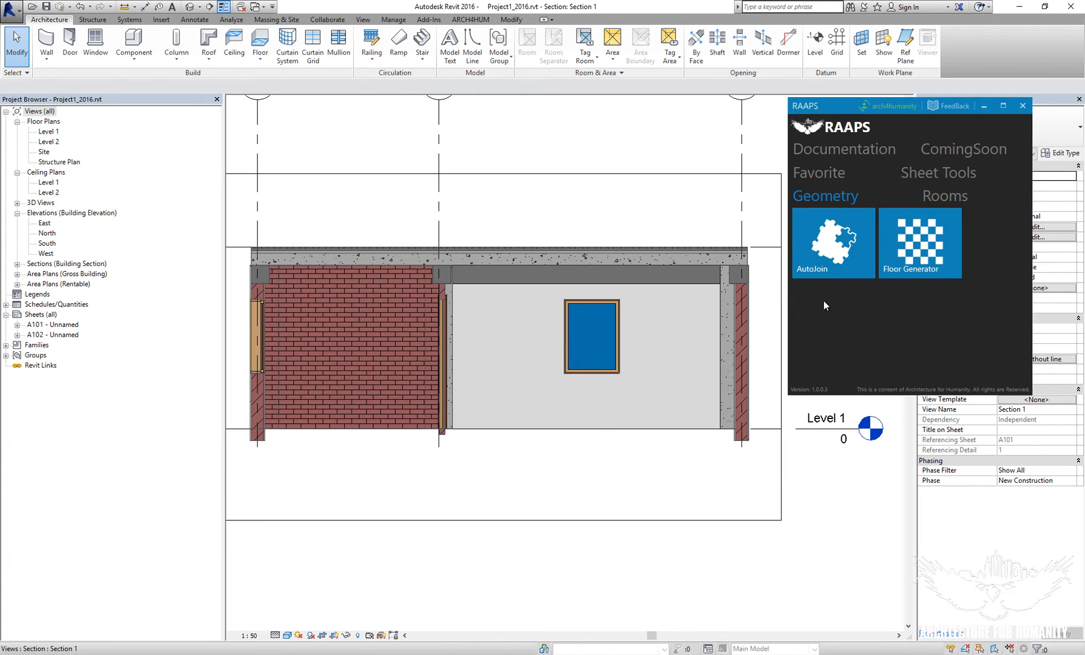
Run AutoJoin with Beams enabled and condition DisJoin to disjoin beams from the walls.
{"action": "left_click", "coordinate": [831, 243]}
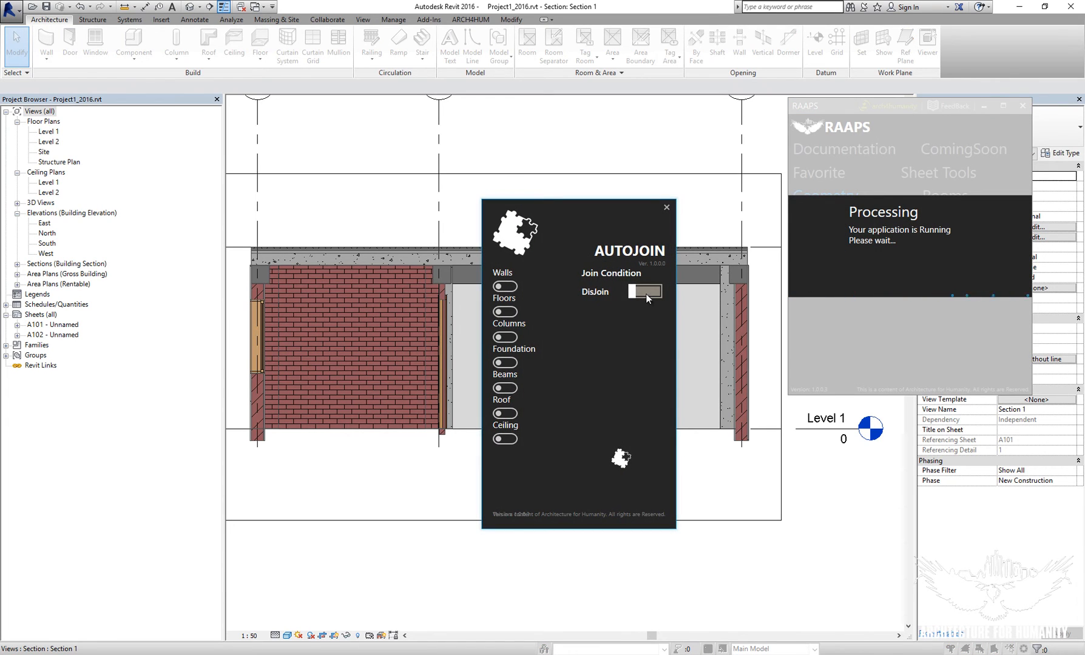
{"action": "left_click", "coordinate": [645, 291]}
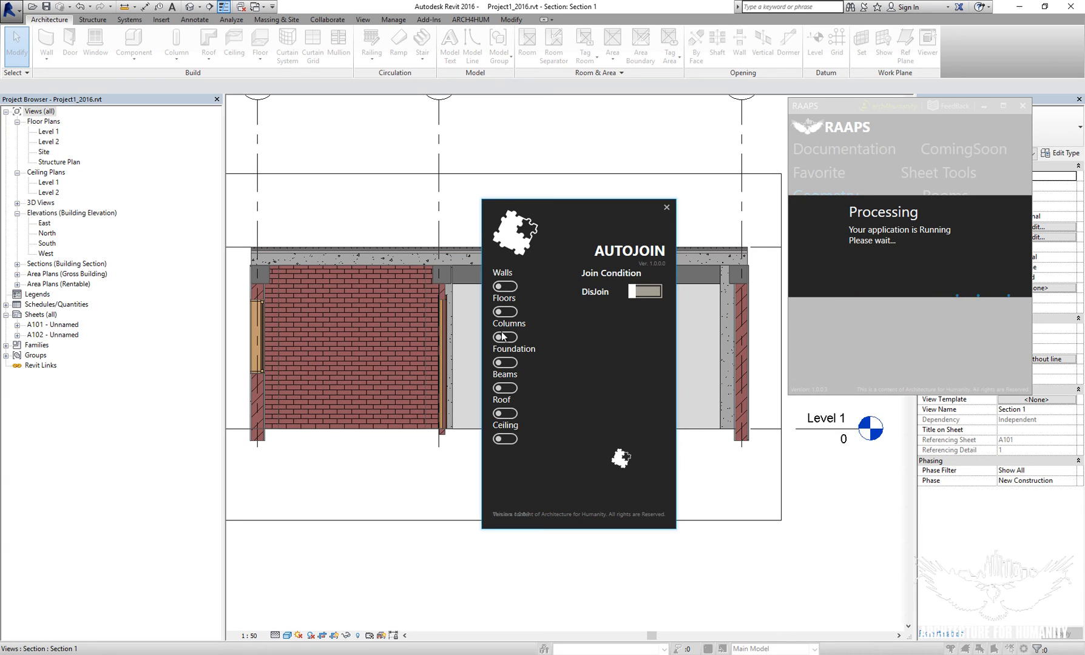
{"action": "left_click", "coordinate": [504, 387]}
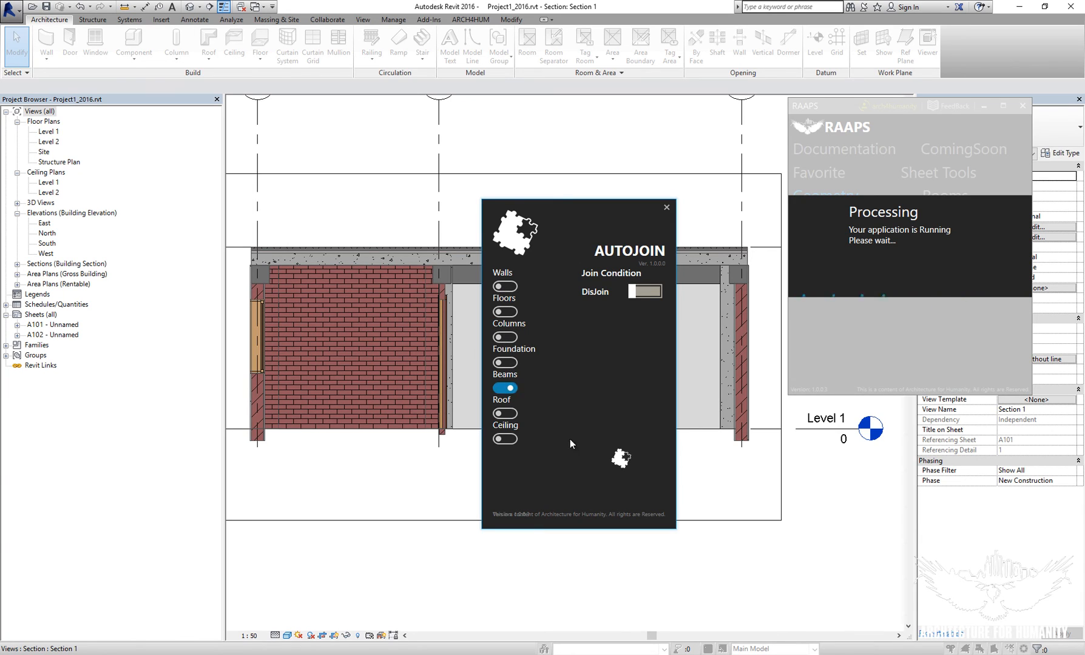
{"action": "left_click", "coordinate": [666, 206]}
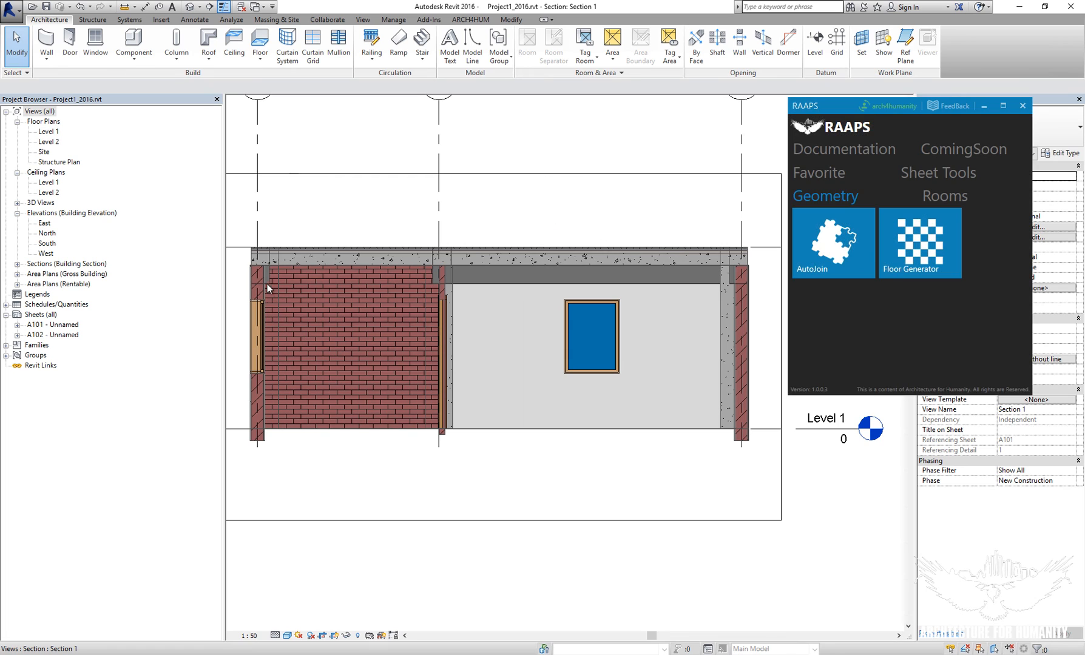